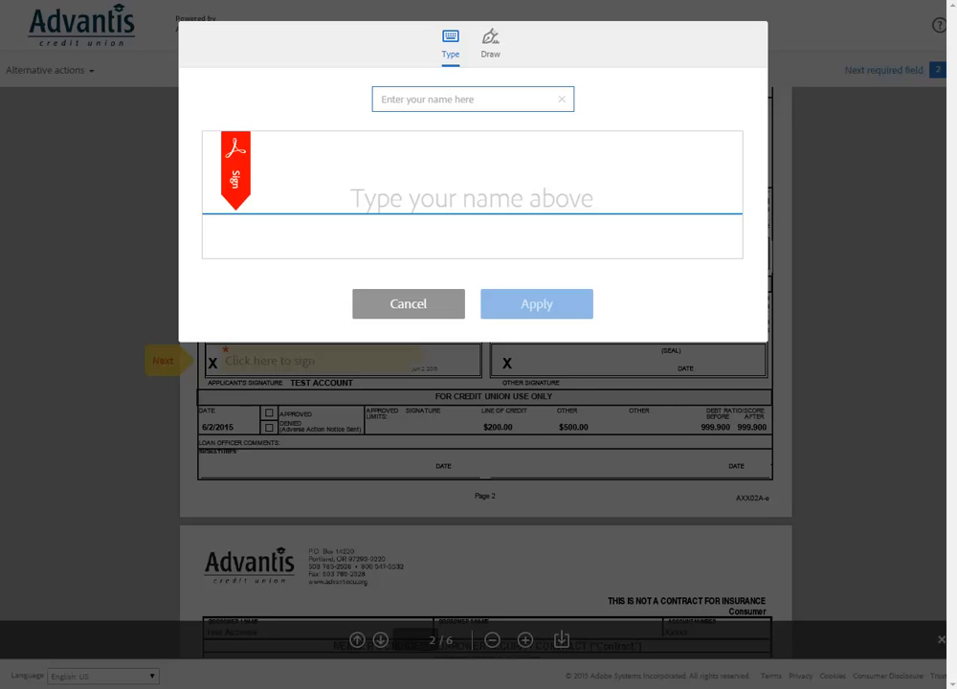
# Follow the 'review and sign' link in the Advantis email for 1New Forms to Test.
pyautogui.click(407, 302)
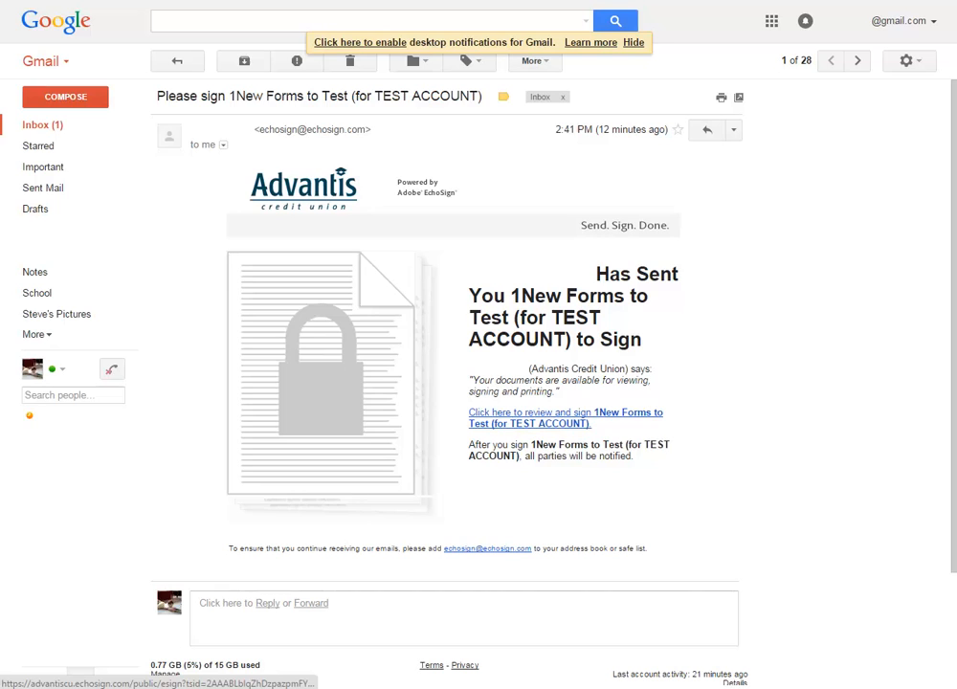
pyautogui.click(565, 418)
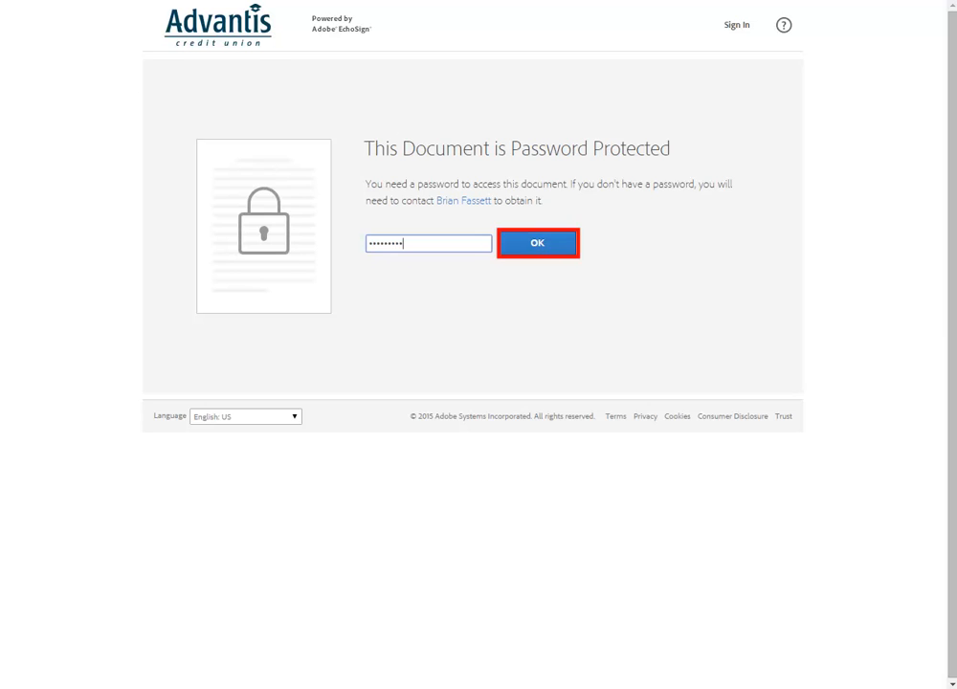
# Submit the document password to unlock the loan forms.
pyautogui.click(536, 241)
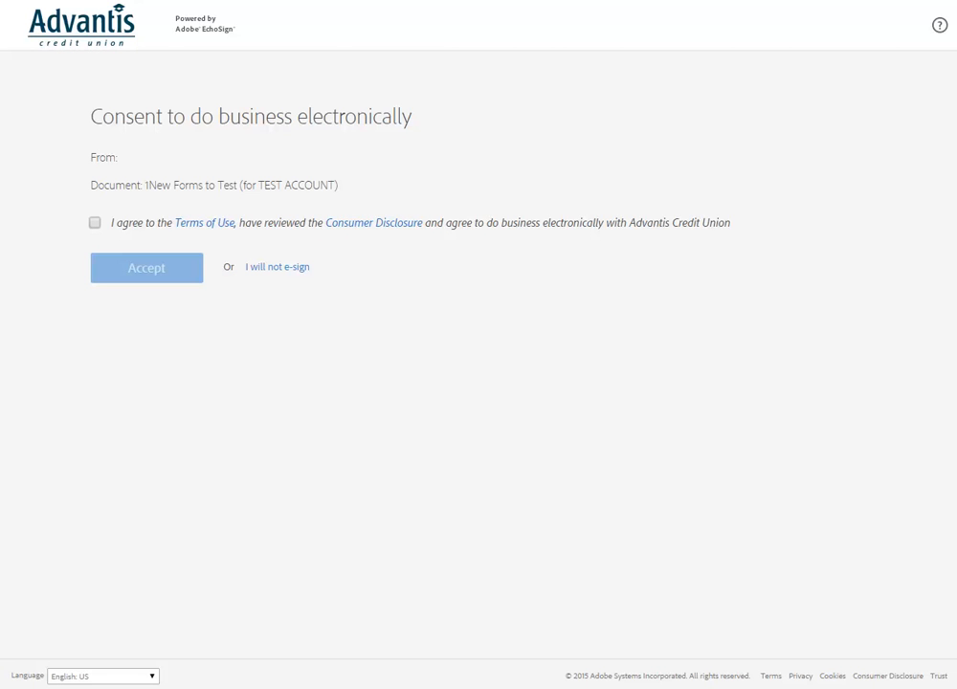
# Agree to the Terms of Use and accept doing business electronically with Advantis Credit Union.
pyautogui.click(203, 223)
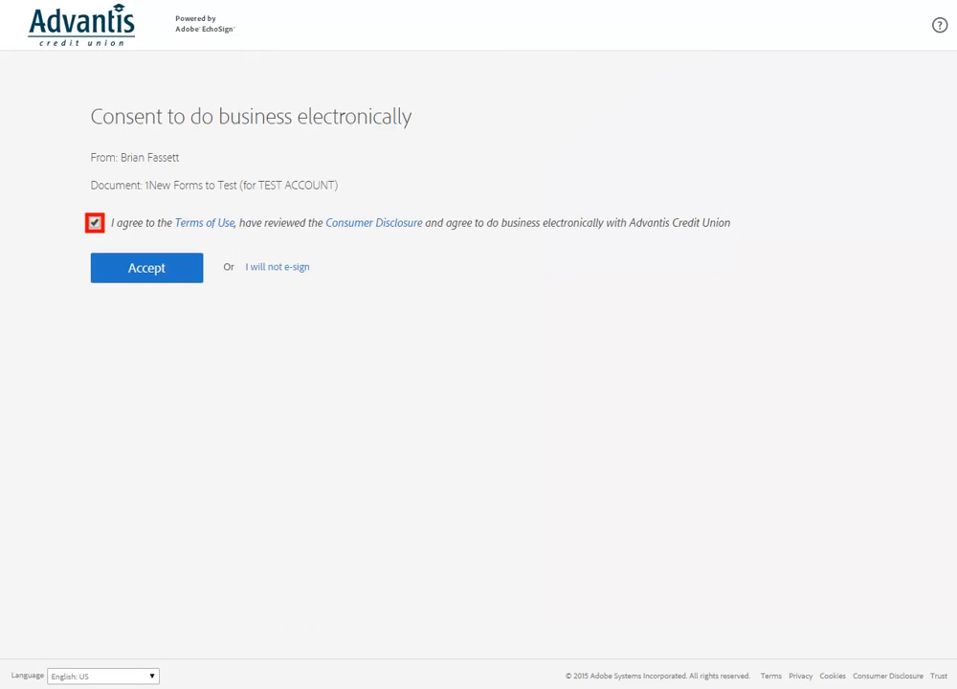
pyautogui.click(145, 268)
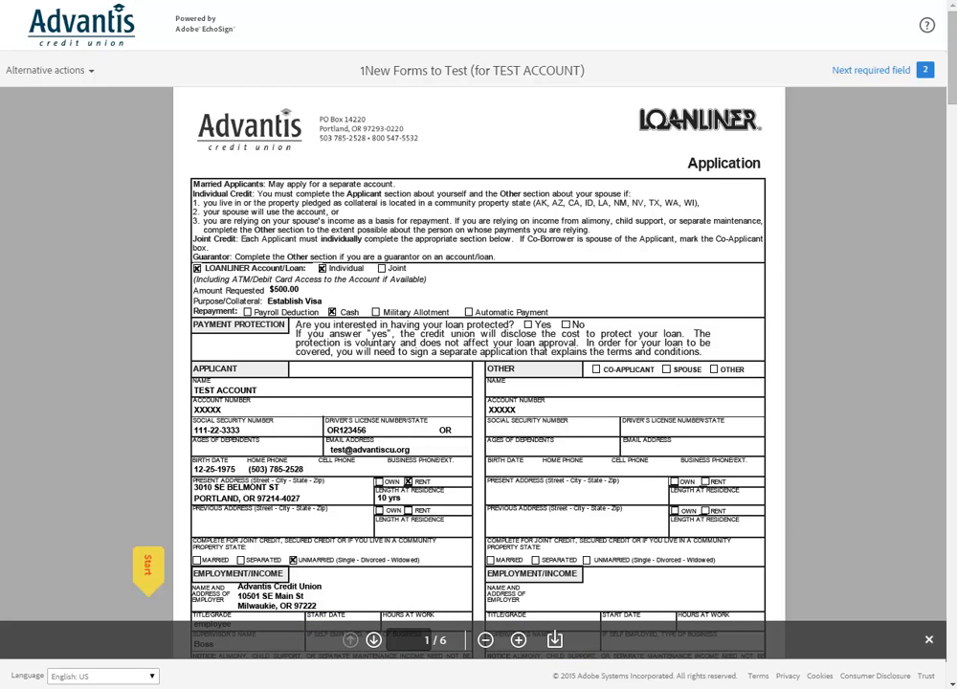
# Jump to the applicant signature field on page 2 via 'Next required field'.
pyautogui.click(373, 639)
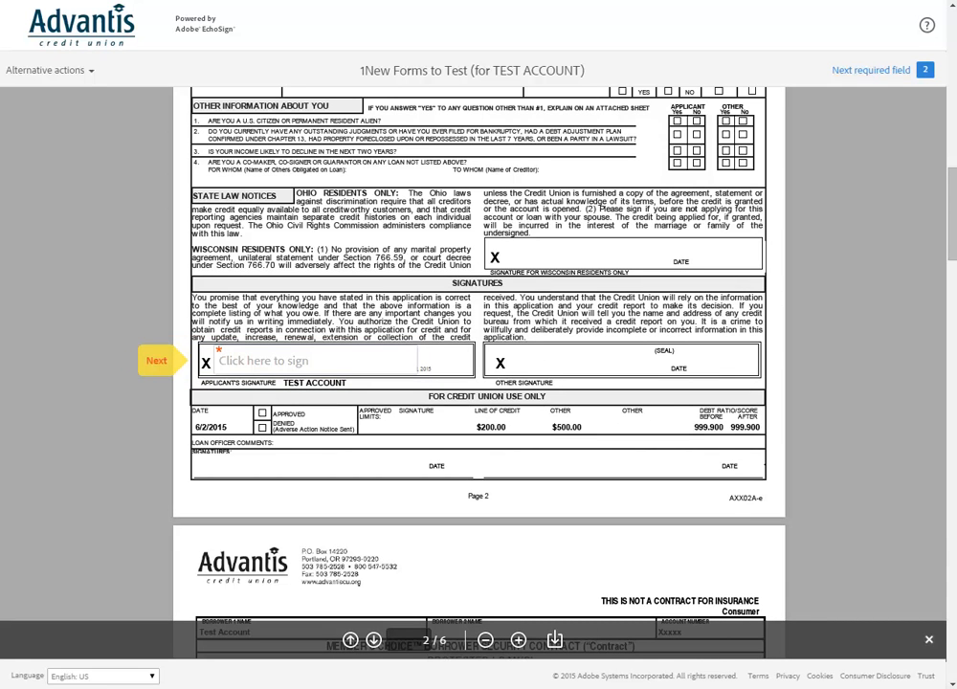
# Sign the applicant field as 'Test Account' with a hand-drawn signature and apply it.
pyautogui.click(277, 360)
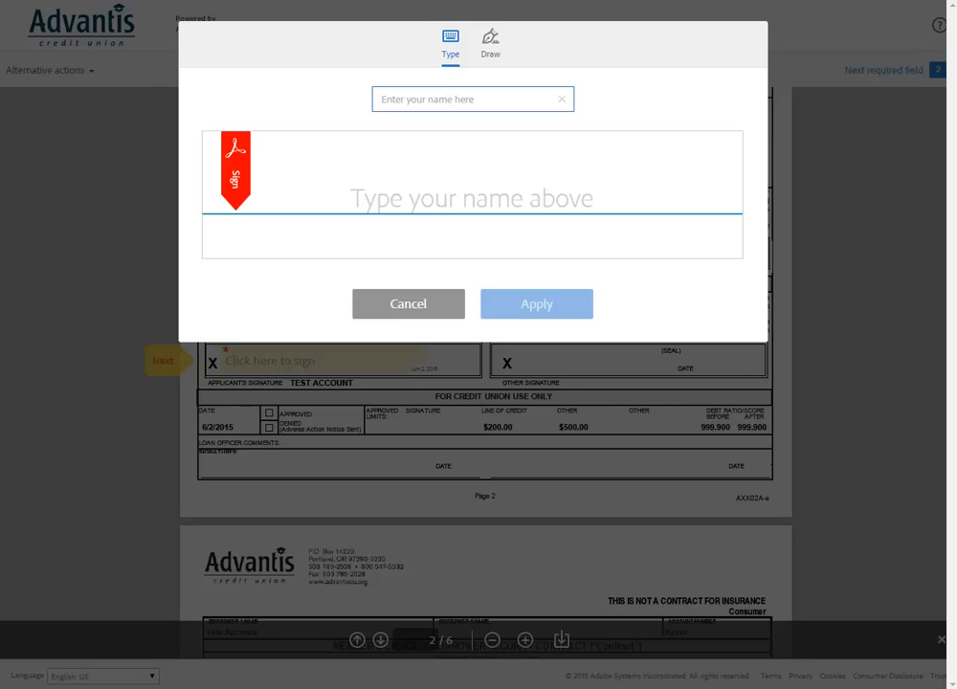
pyautogui.write('Test Account')
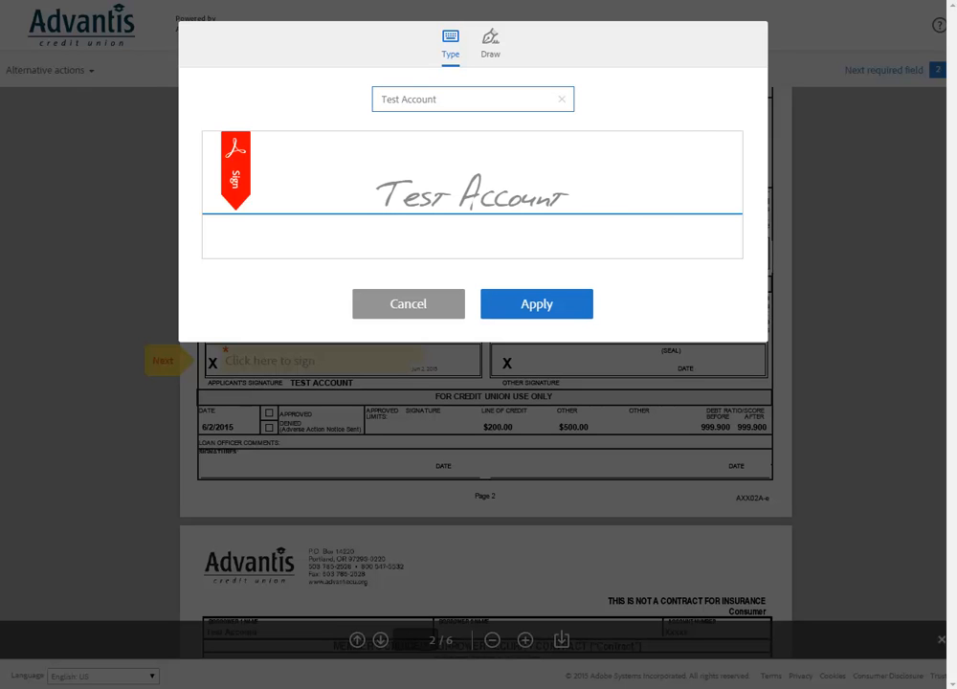
pyautogui.click(490, 42)
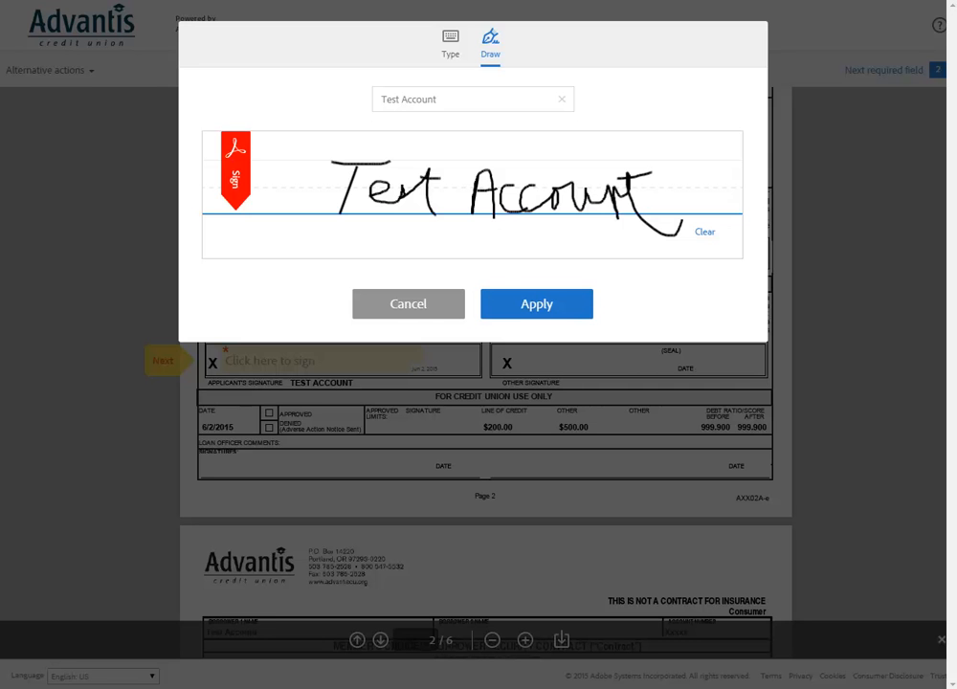
pyautogui.click(536, 302)
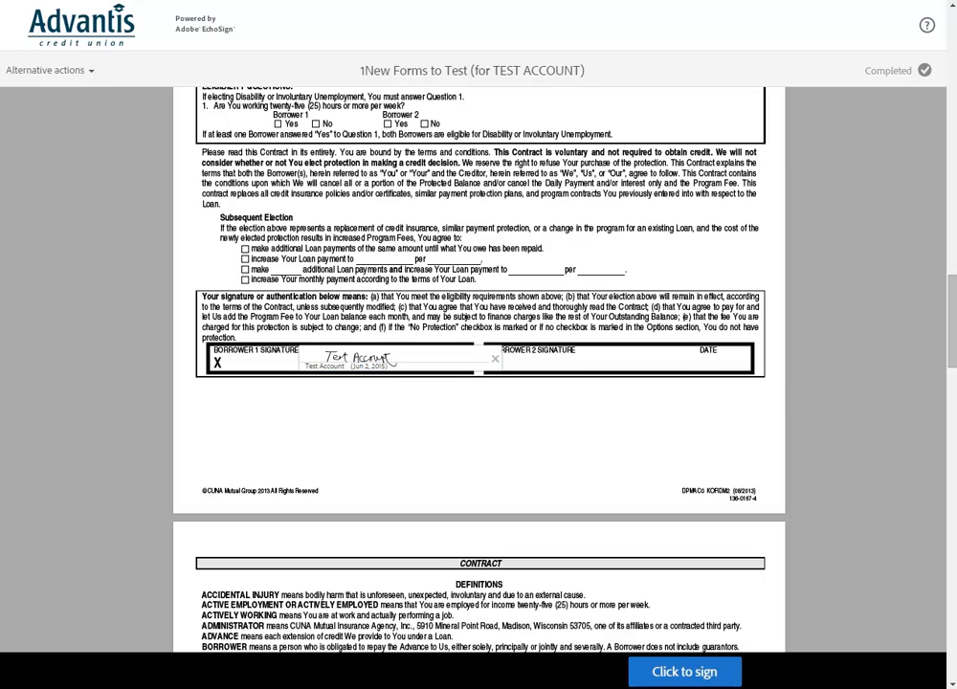
# Submit the signed document with 'Click to sign' and let processing finish.
pyautogui.click(684, 670)
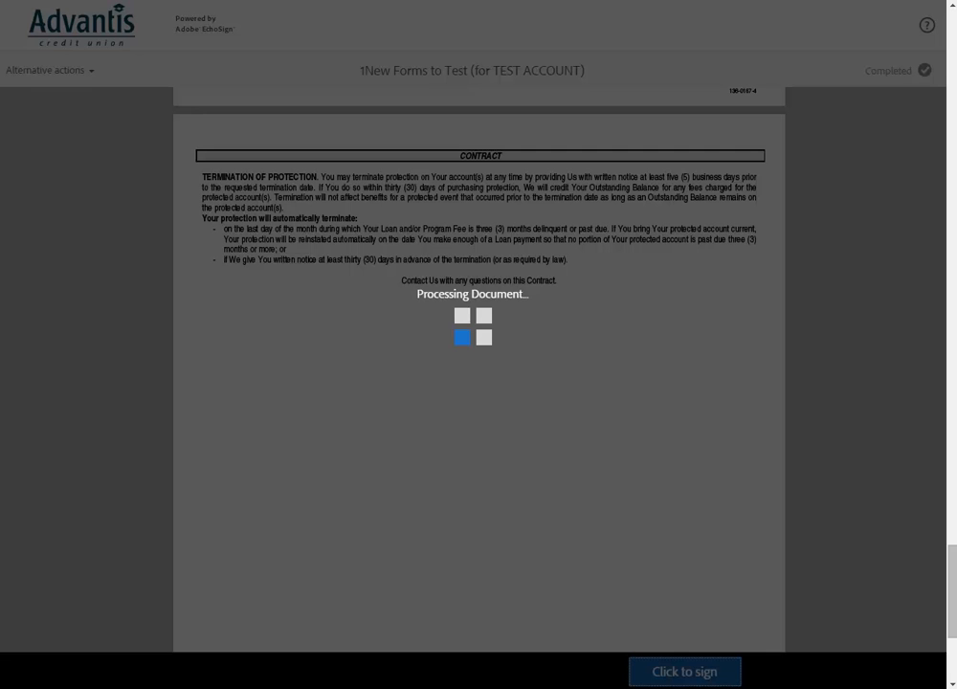
pyautogui.click(686, 670)
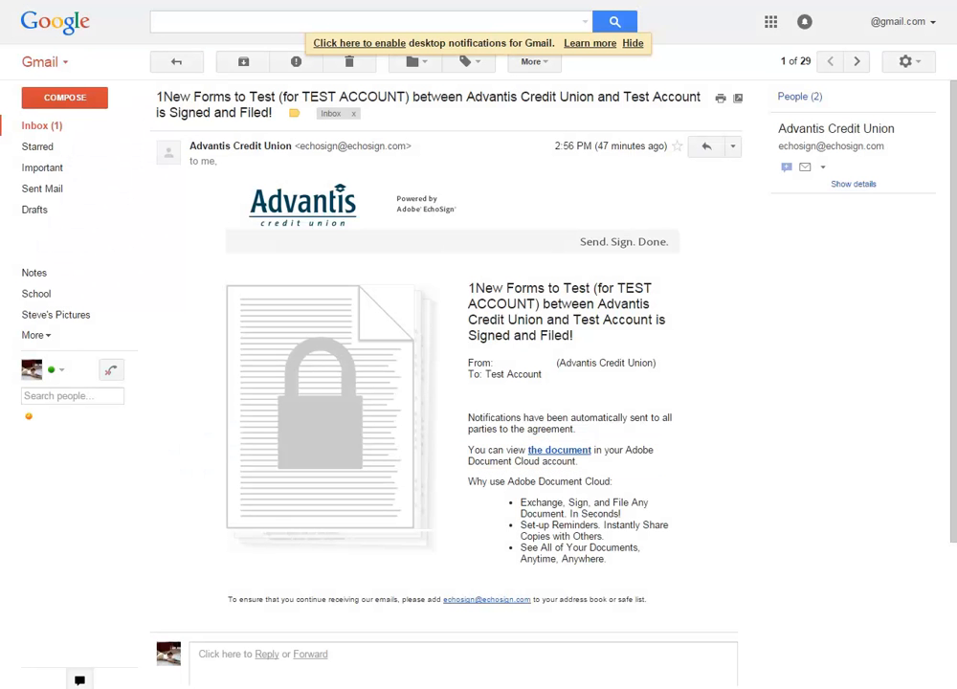
# View the signed agreement's confirmation page from the Signed and Filed email link.
pyautogui.click(559, 450)
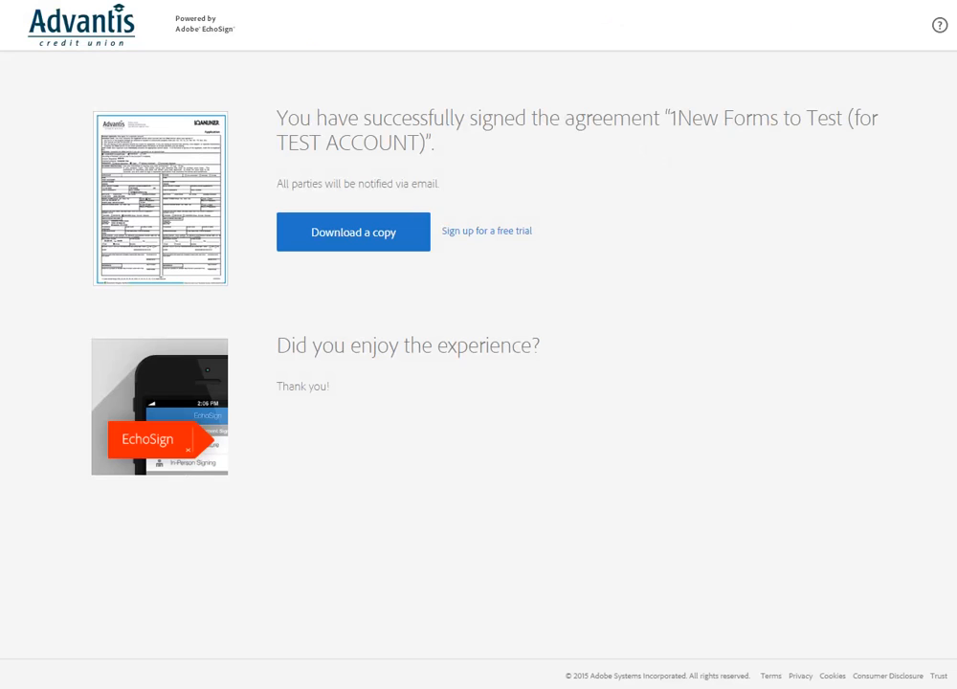